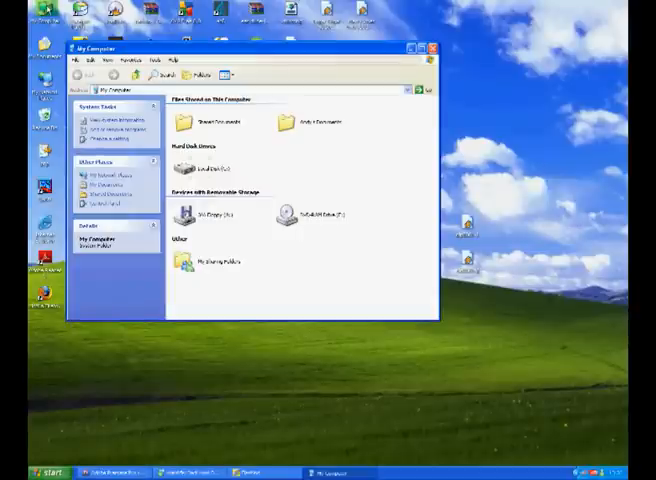
# Step: Bring up the context menu for Local Disk (C:) to reach its properties
pyautogui.rightClick(196, 168)
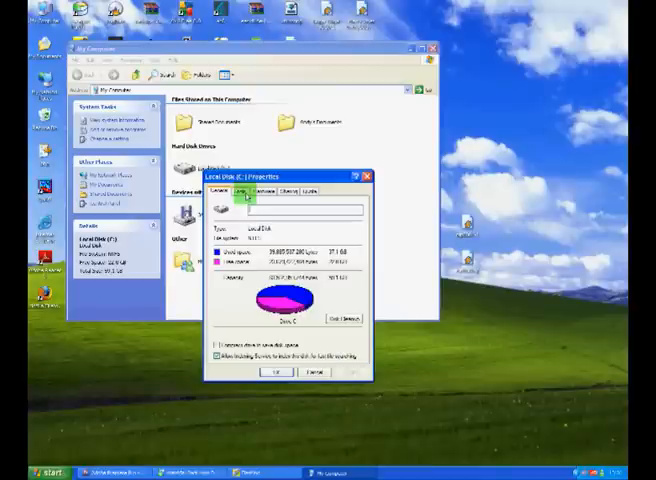
# Step: Launch Defragment Now from the Tools tab of drive C's properties
pyautogui.click(236, 192)
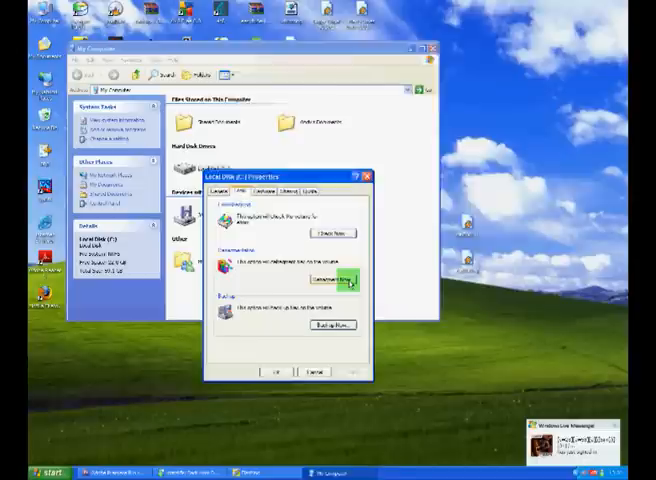
pyautogui.click(328, 278)
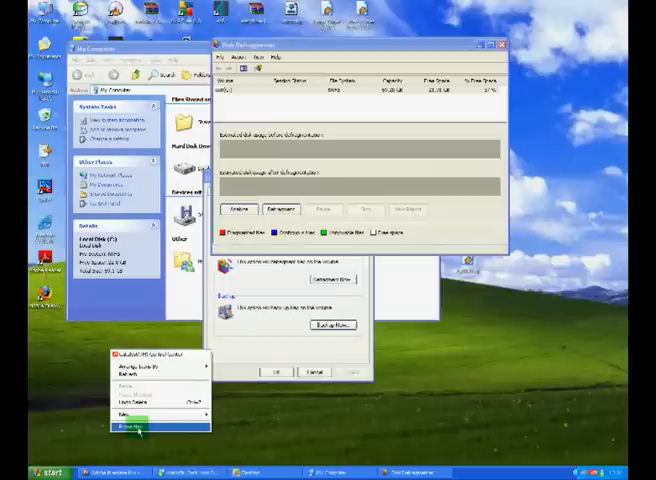
# Step: Set the screen saver to (None) in Display Properties and apply it
pyautogui.click(140, 428)
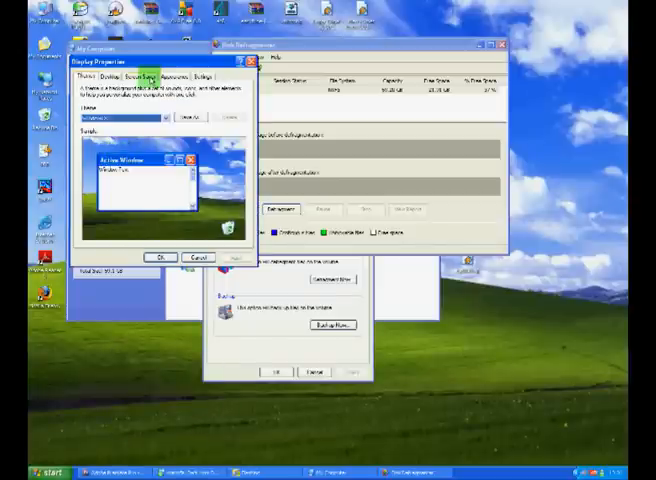
pyautogui.click(160, 186)
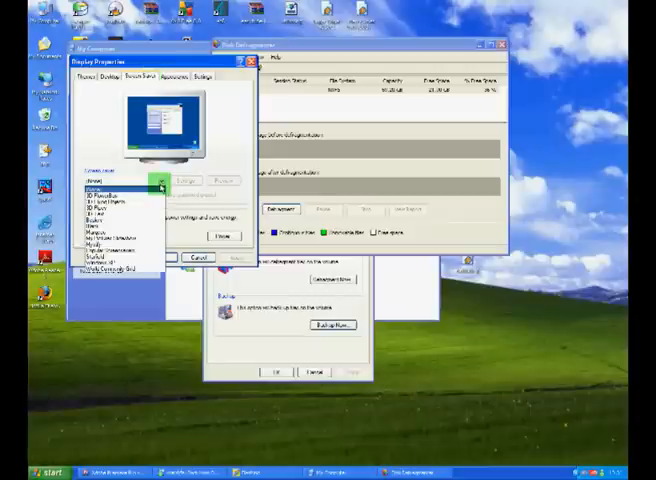
pyautogui.click(144, 192)
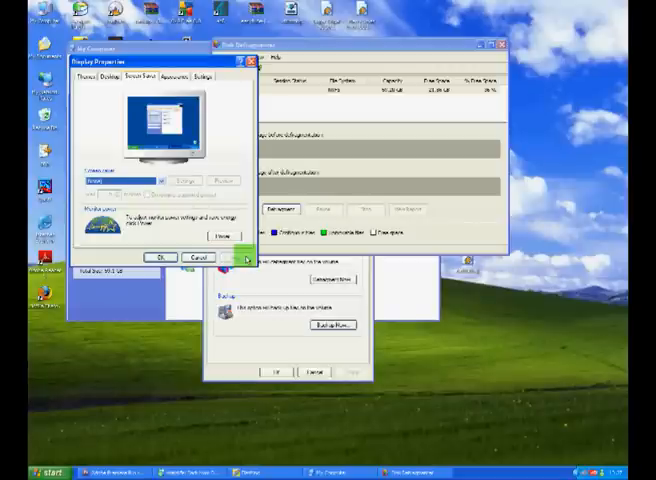
pyautogui.click(188, 256)
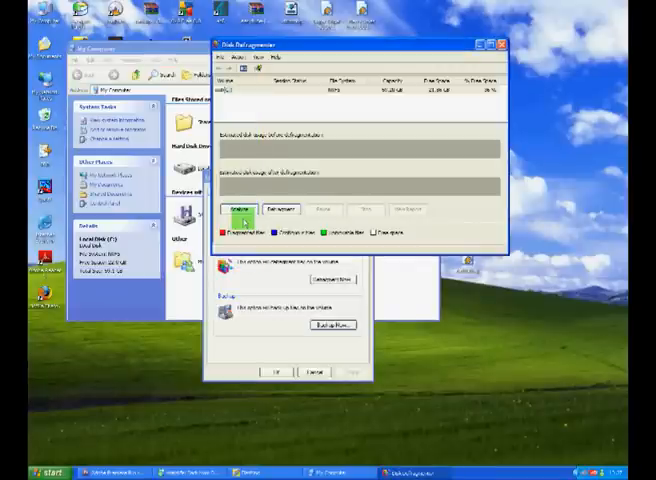
# Step: Analyze drive C's fragmentation, then start defragmenting it
pyautogui.click(284, 208)
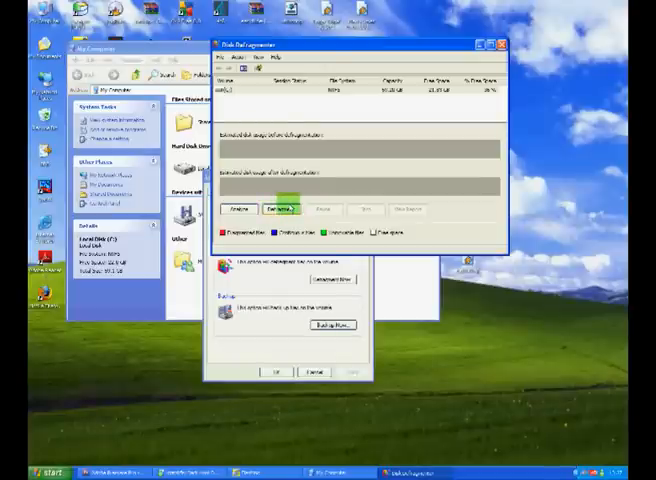
pyautogui.click(284, 208)
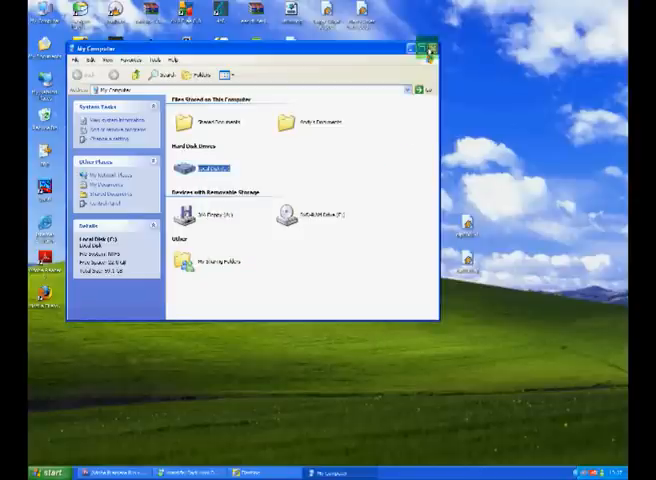
# Step: Leave My Computer and head to the AVG Anti-Virus Free download page in the browser
pyautogui.click(428, 48)
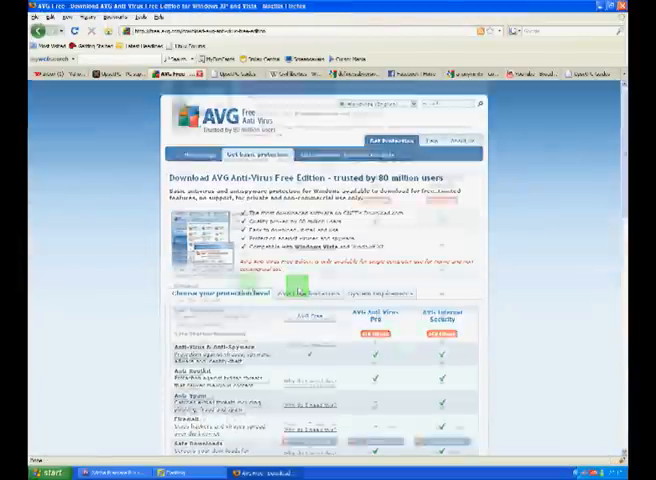
# Step: Scroll down the AVG page to the AVG Anti-Virus Free Edition 8.0 download link
pyautogui.scroll(-3)
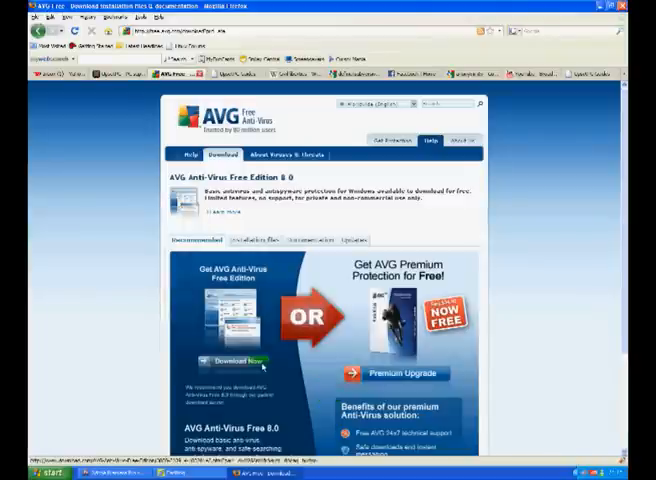
pyautogui.scroll(-3)
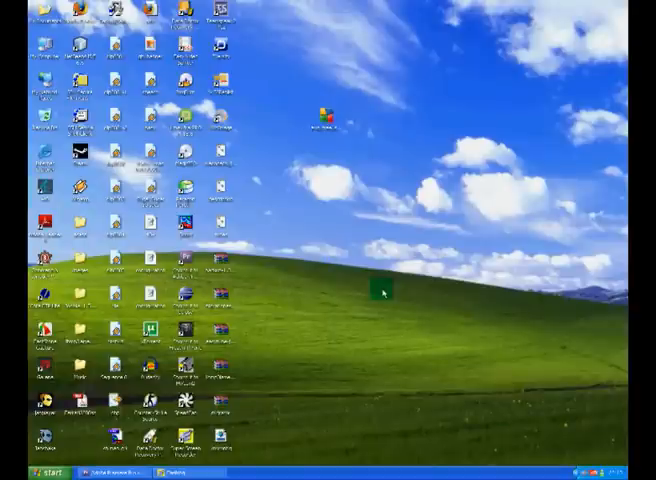
# Step: Run the downloaded AVG Free 8.0 installer past the security warning and setup welcome
pyautogui.click(328, 112)
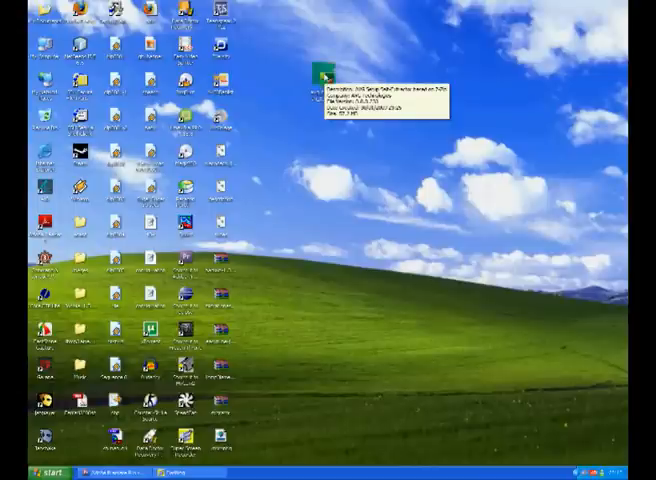
pyautogui.doubleClick(328, 76)
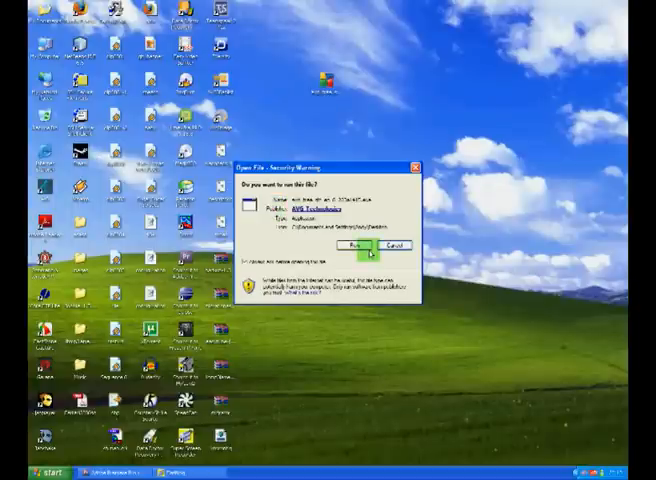
pyautogui.click(360, 246)
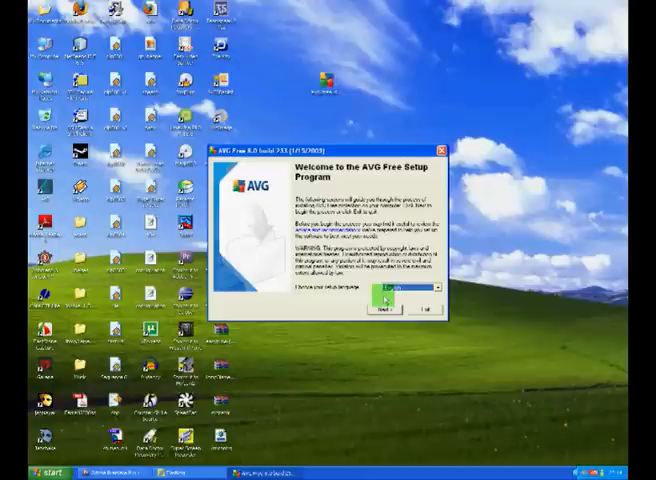
pyautogui.click(384, 308)
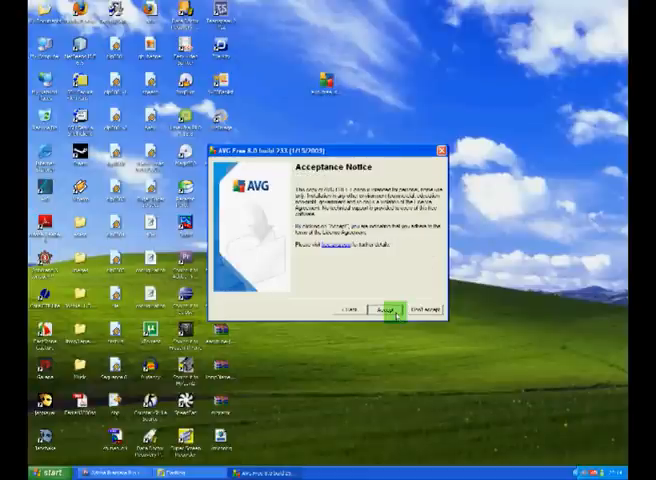
# Step: Accept the license, choose standard installation, skip the security toolbar offer and finish the setup summary
pyautogui.click(388, 310)
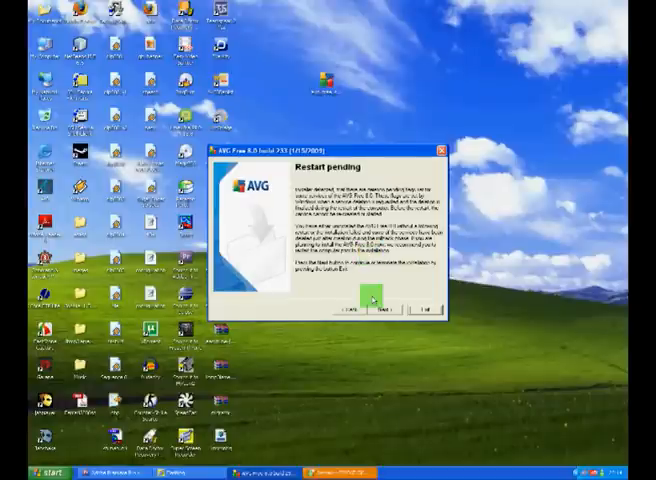
pyautogui.click(384, 306)
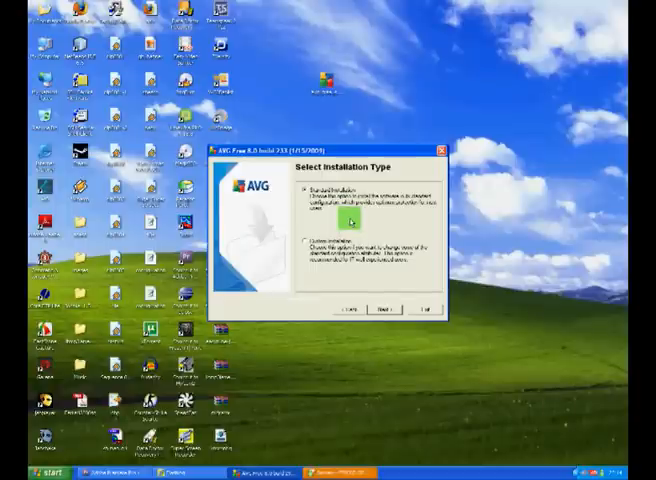
pyautogui.click(384, 308)
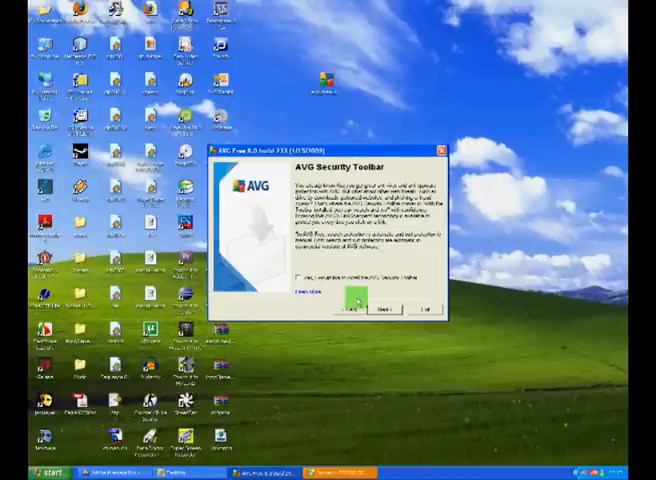
pyautogui.click(382, 308)
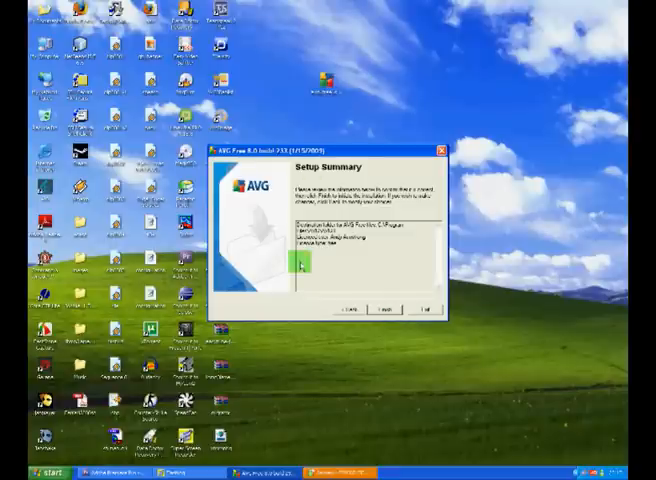
pyautogui.click(388, 308)
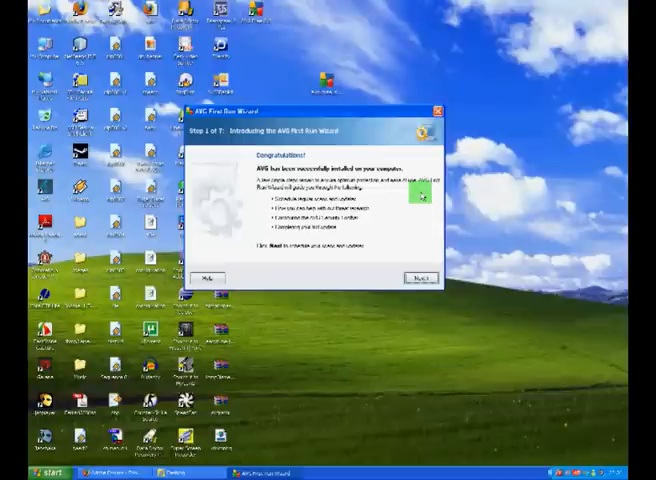
# Step: Uncheck 'Enable daily scanning', confirm the warning, and advance to step 3 on identifying threats
pyautogui.click(420, 276)
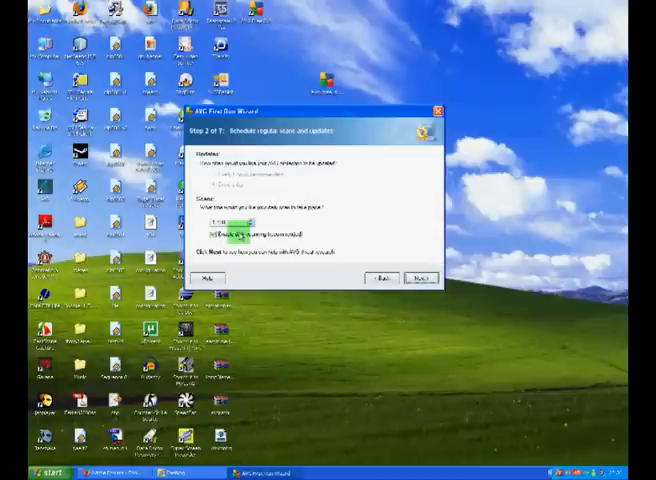
pyautogui.click(236, 234)
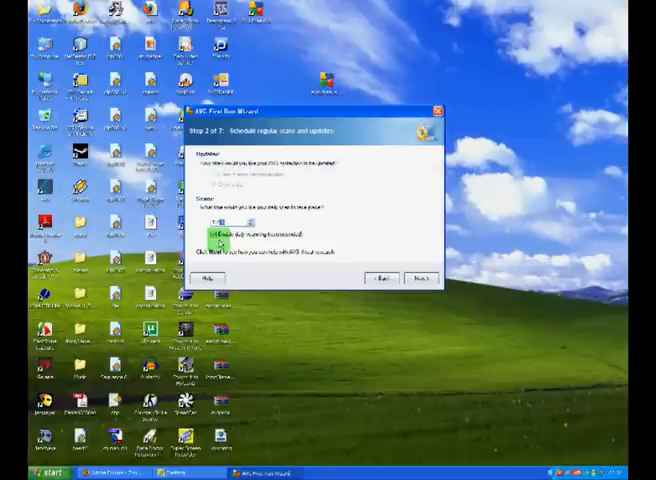
pyautogui.click(212, 234)
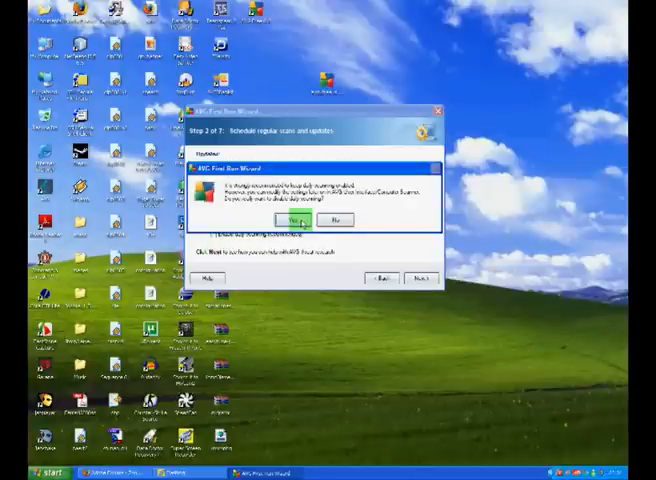
pyautogui.click(296, 220)
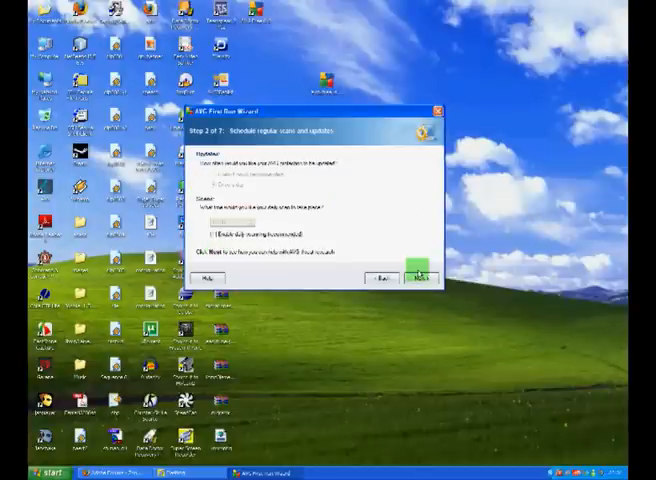
pyautogui.click(420, 276)
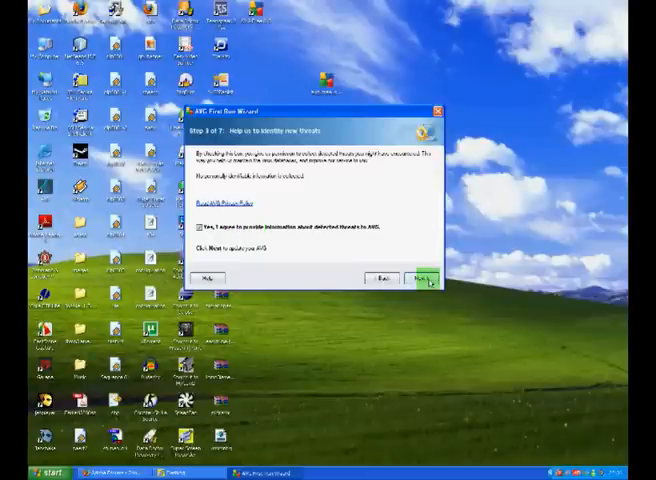
# Step: Continue past threat identification, the failed update and registration, and finish the First Run Wizard
pyautogui.click(420, 276)
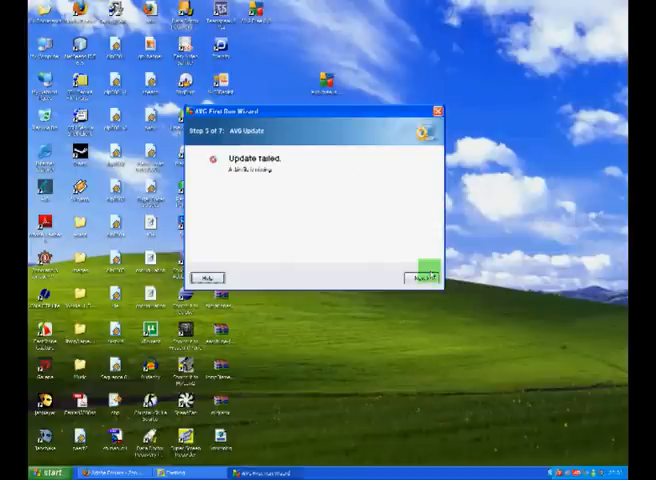
pyautogui.click(422, 276)
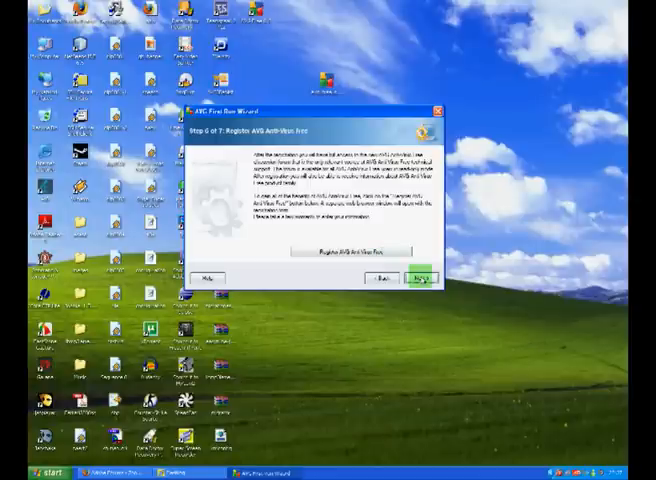
pyautogui.click(420, 276)
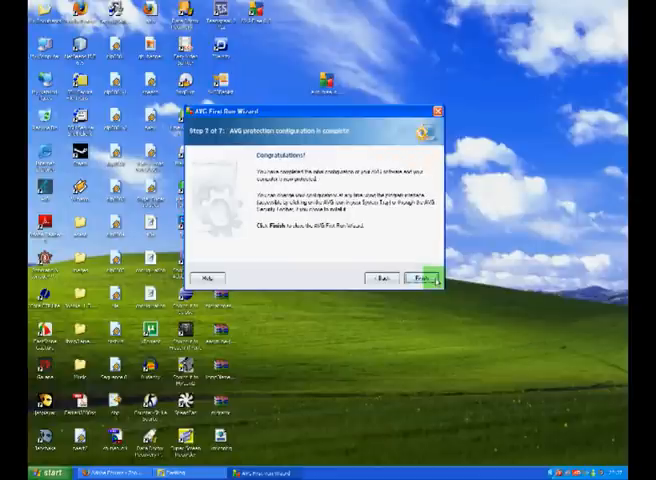
pyautogui.click(422, 276)
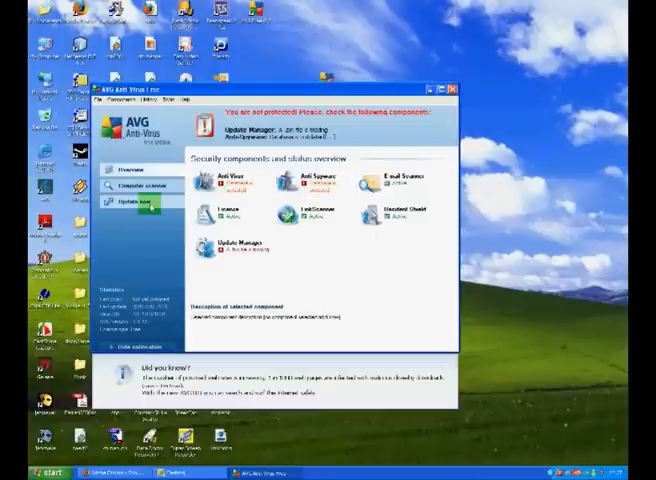
# Step: Run Update now and confirm downloading the ready program and definition updates
pyautogui.click(130, 204)
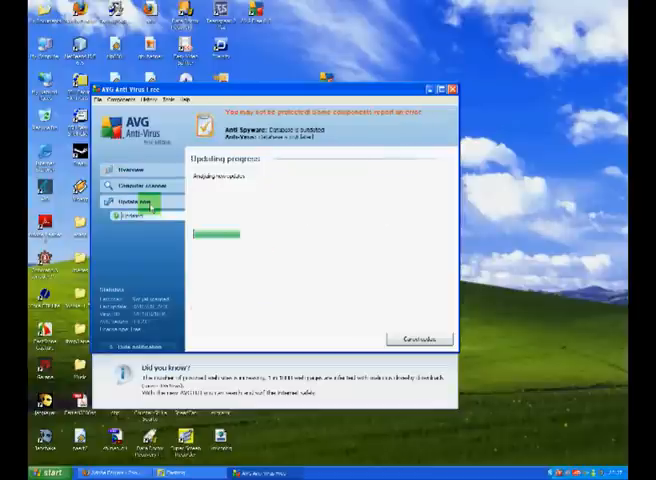
pyautogui.click(136, 204)
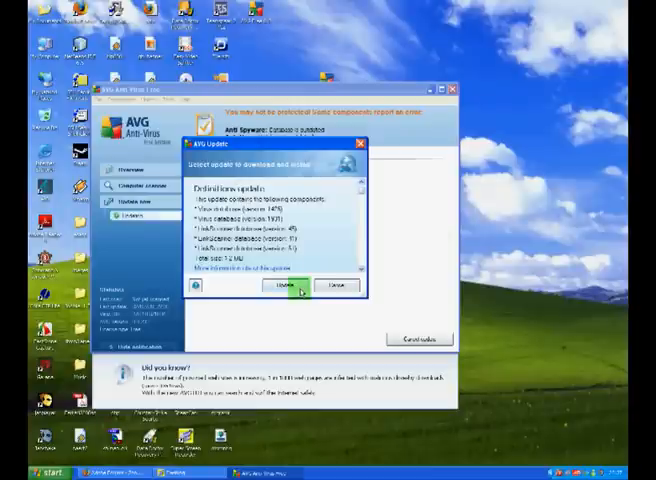
pyautogui.click(288, 284)
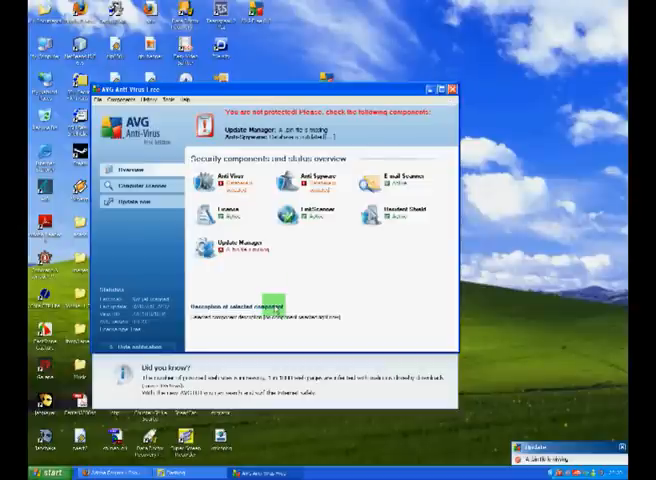
# Step: From Computer scanner, start a Scan whole computer run and minimize AVG while it scans
pyautogui.click(130, 186)
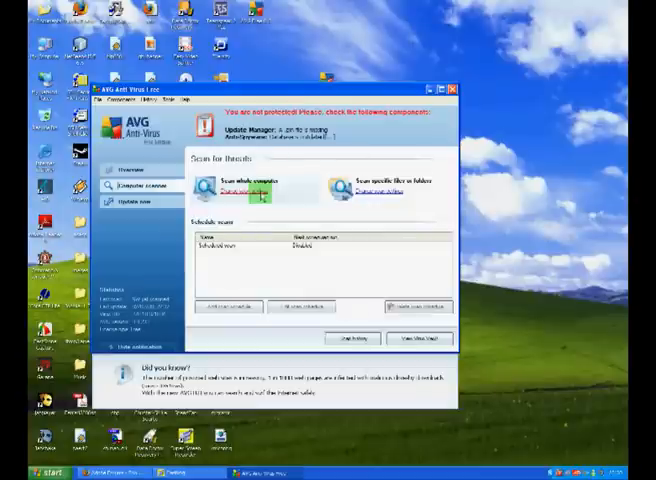
pyautogui.click(248, 192)
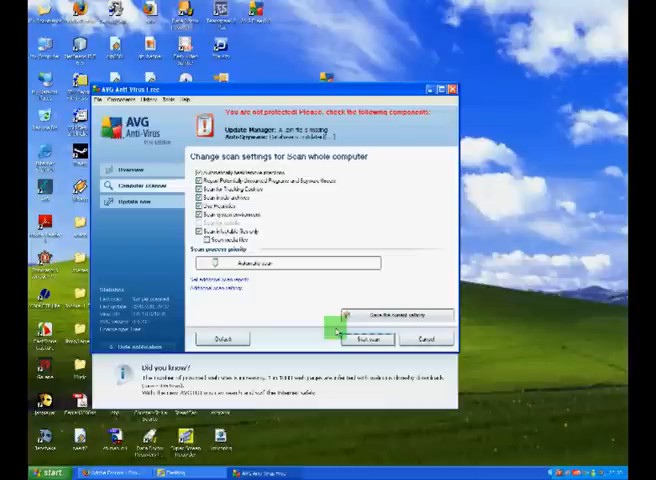
pyautogui.click(372, 338)
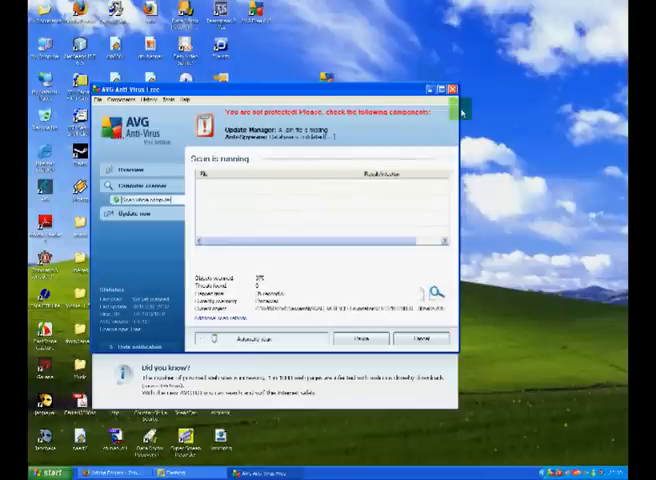
pyautogui.click(456, 94)
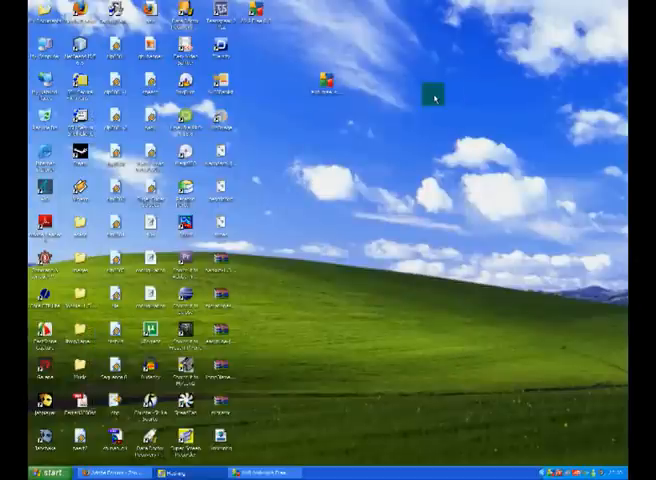